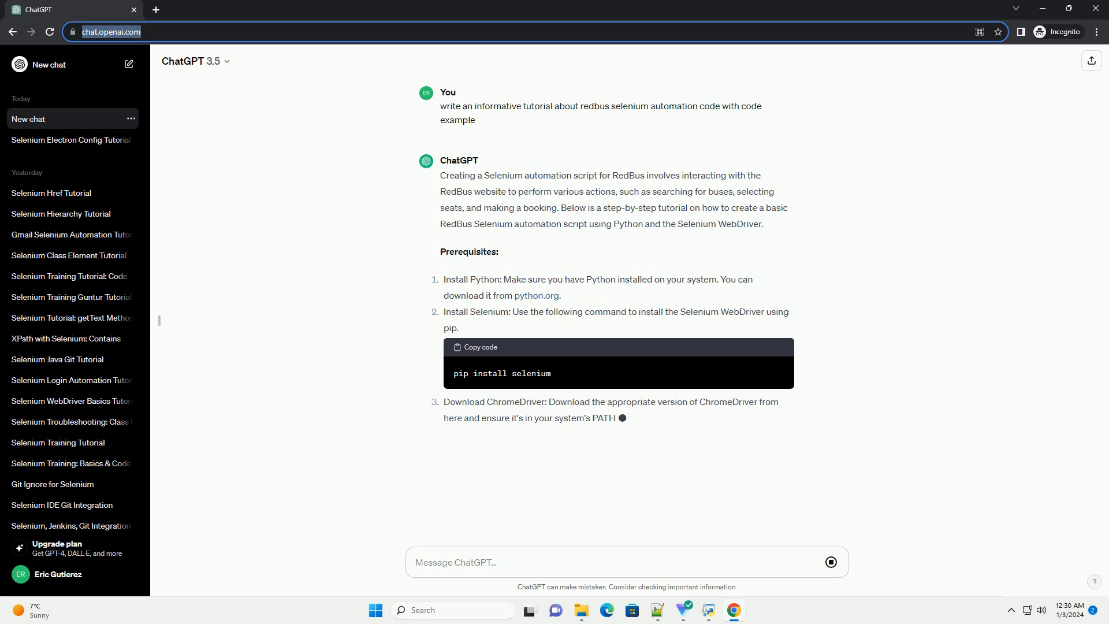
scroll("down", 3)
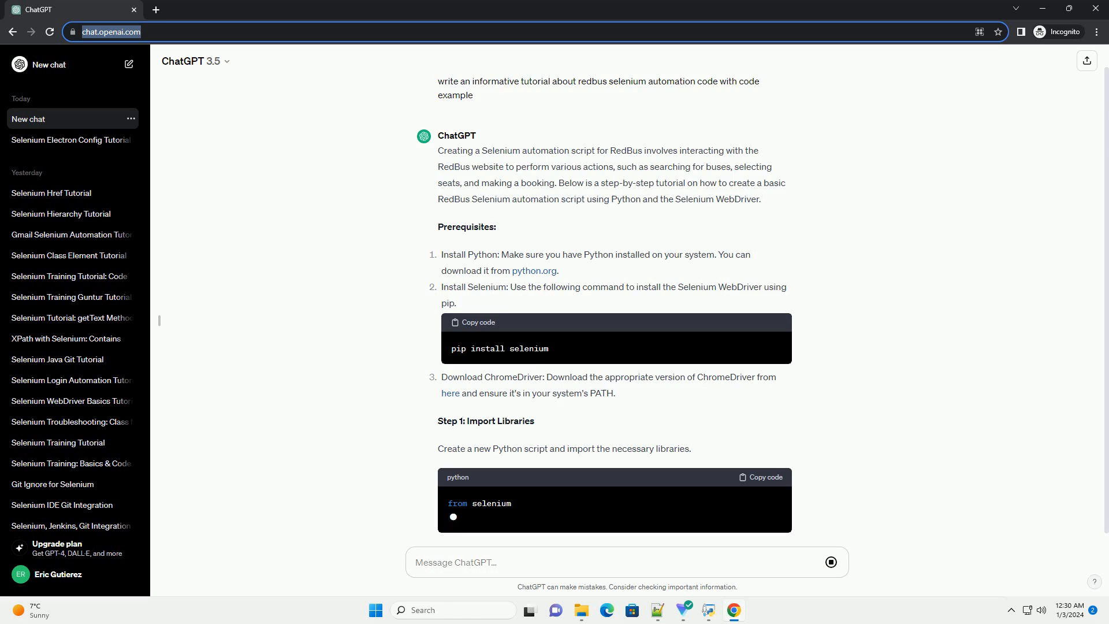
scroll("down", 3)
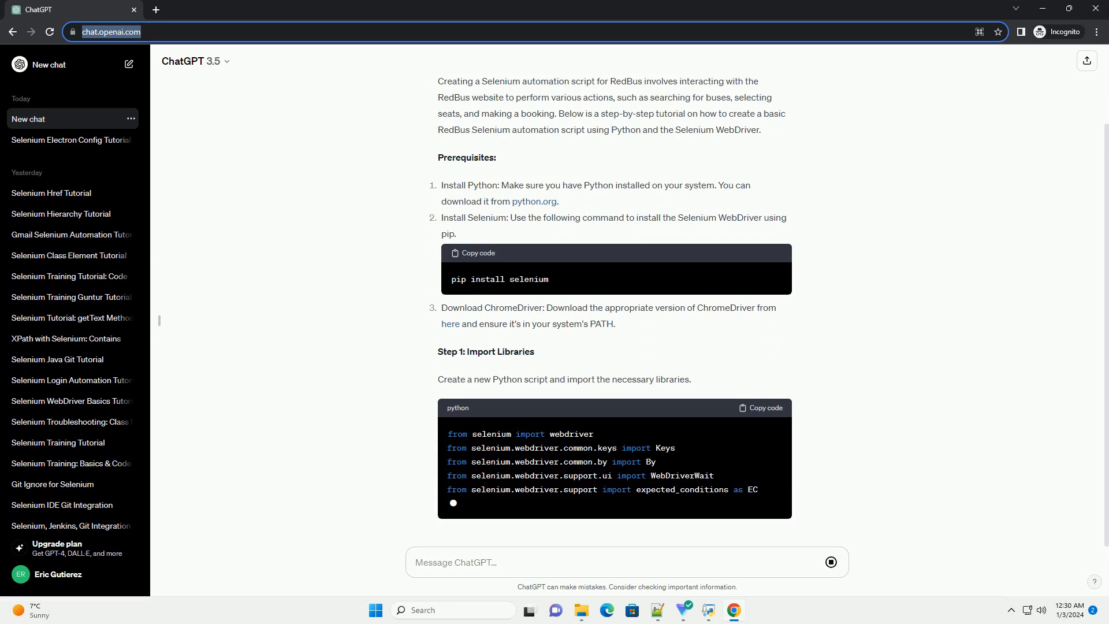
scroll("down", 3)
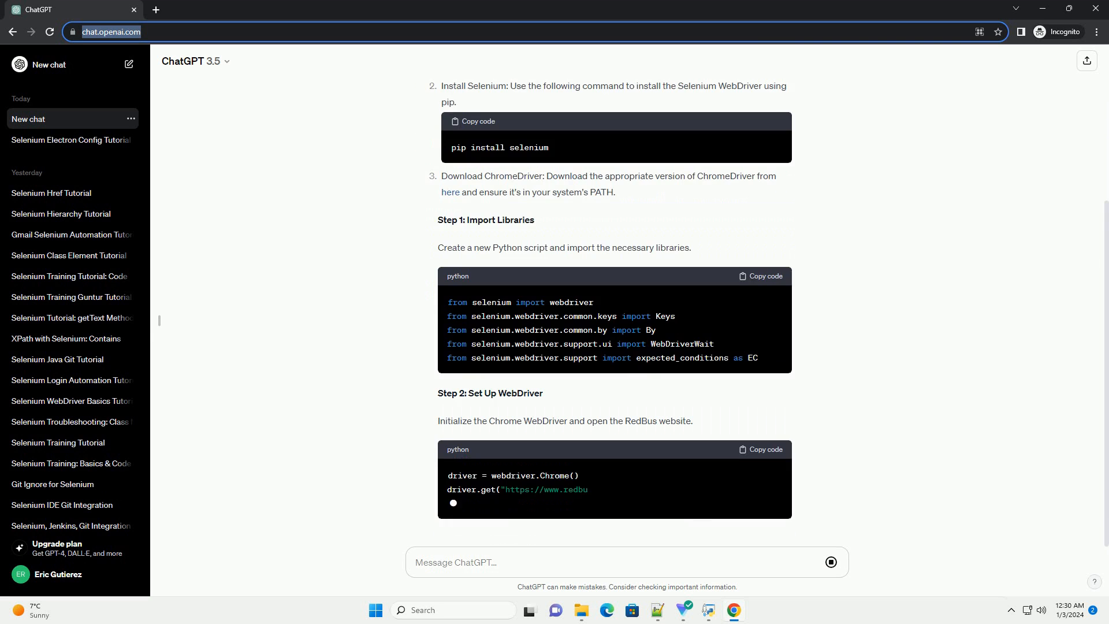
scroll("down", 3)
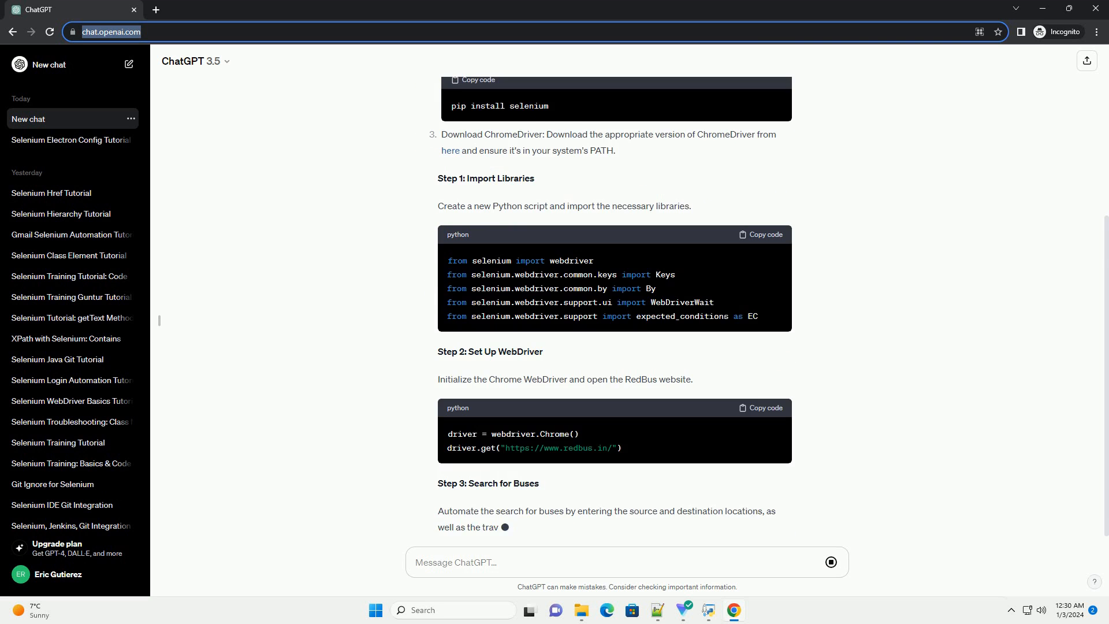
scroll("down", 3)
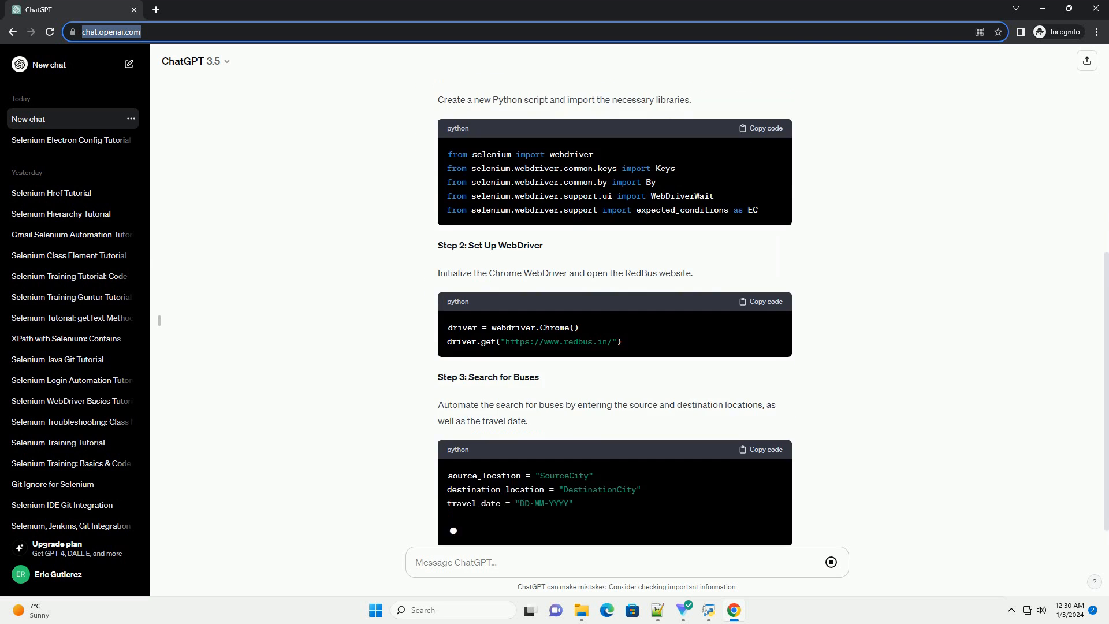
scroll("down", 3)
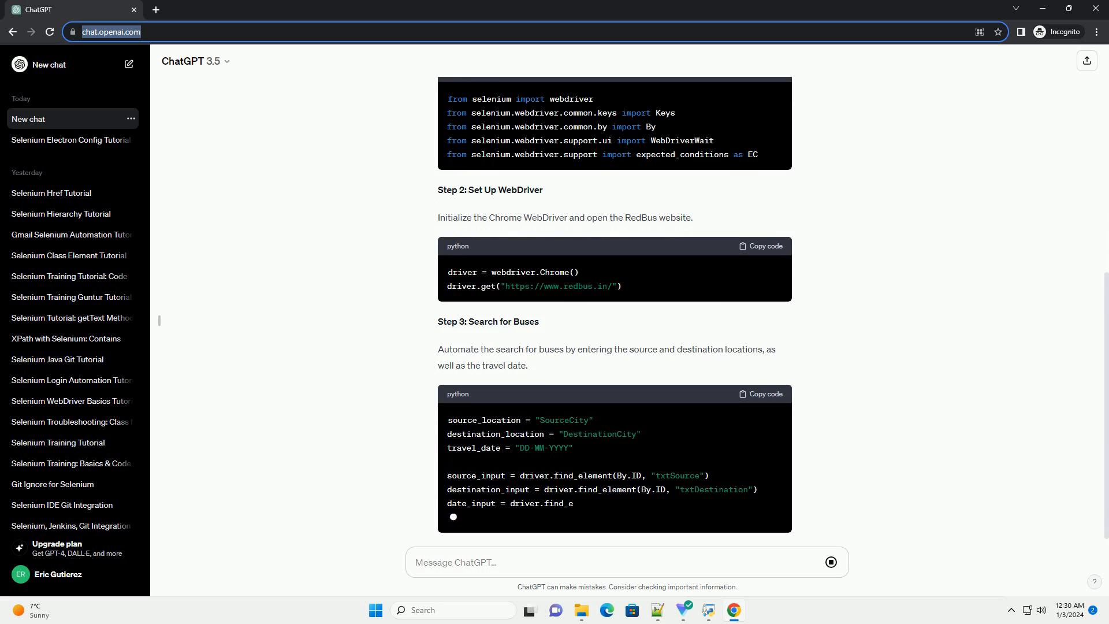
scroll("down", 3)
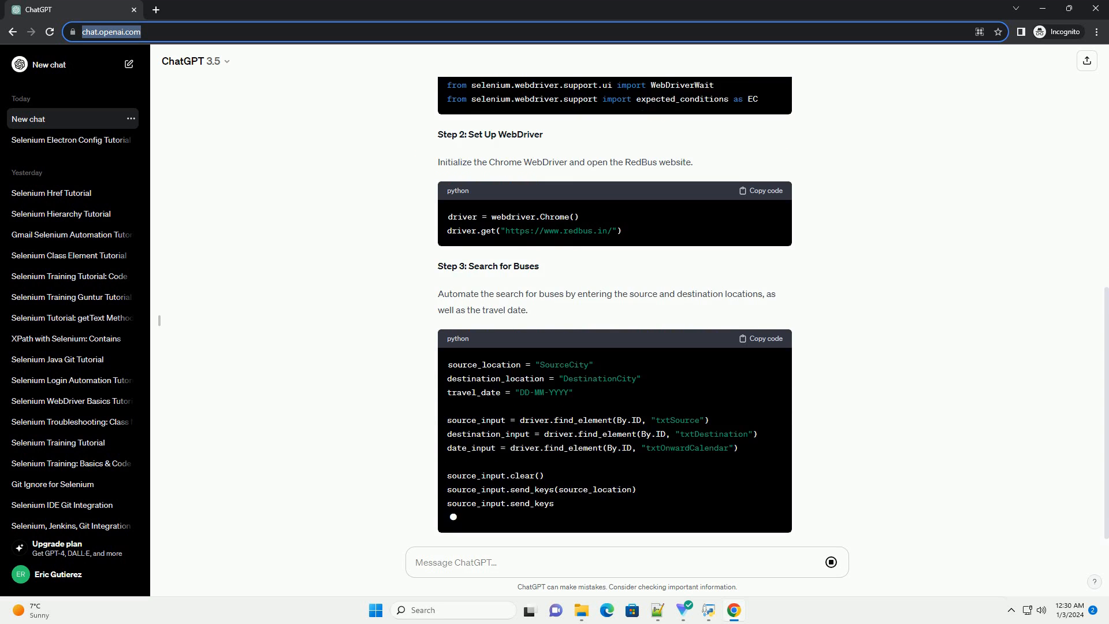
scroll("down", 3)
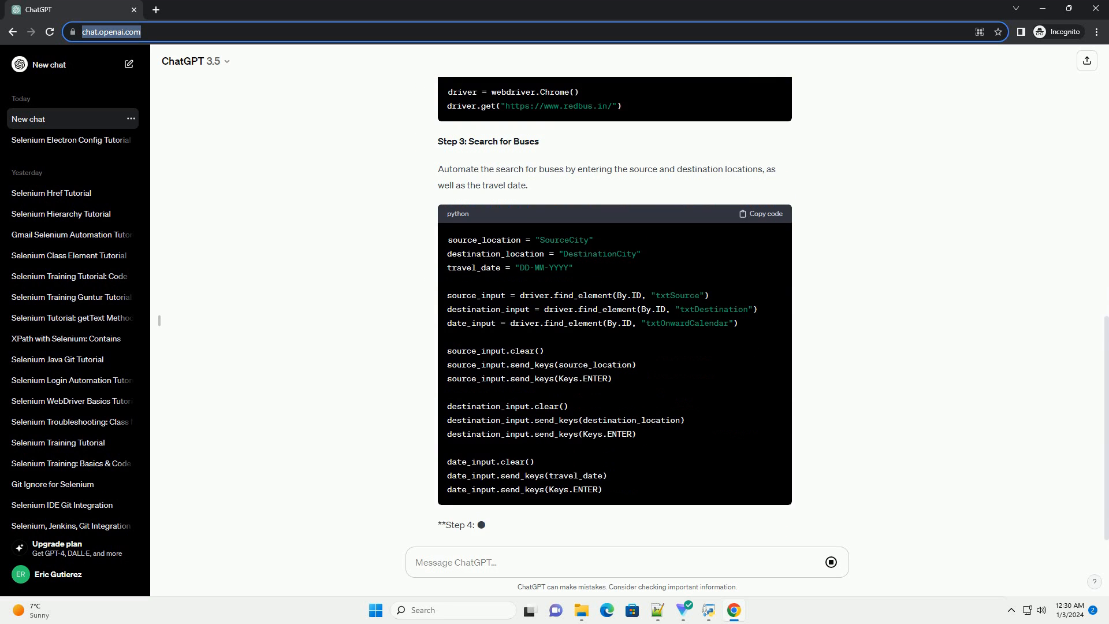
scroll("down", 3)
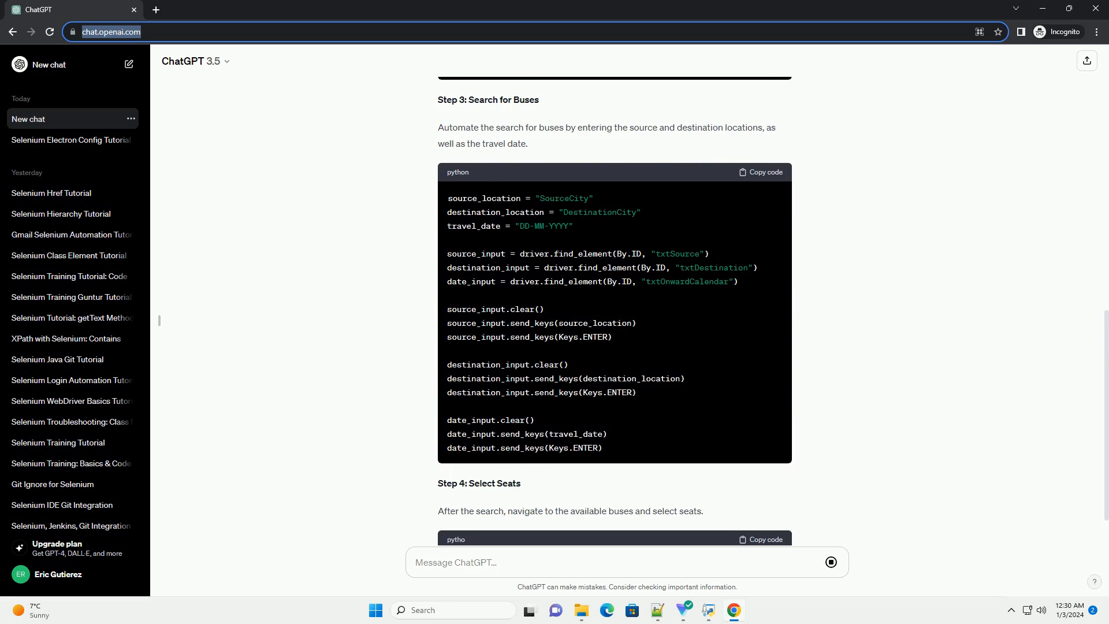
scroll("down", 3)
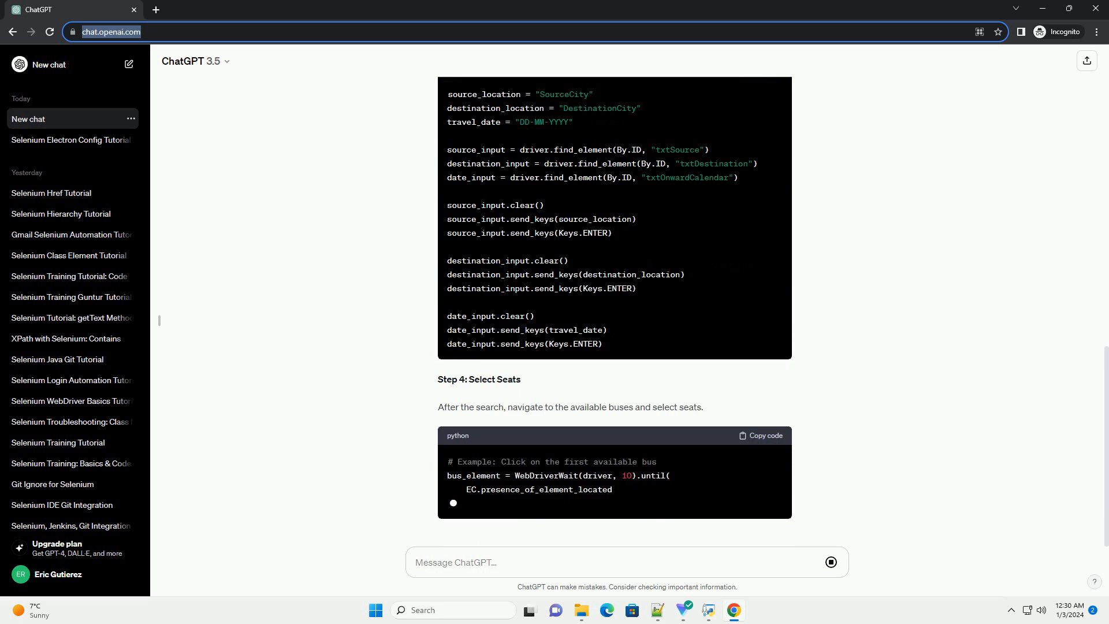
scroll("down", 3)
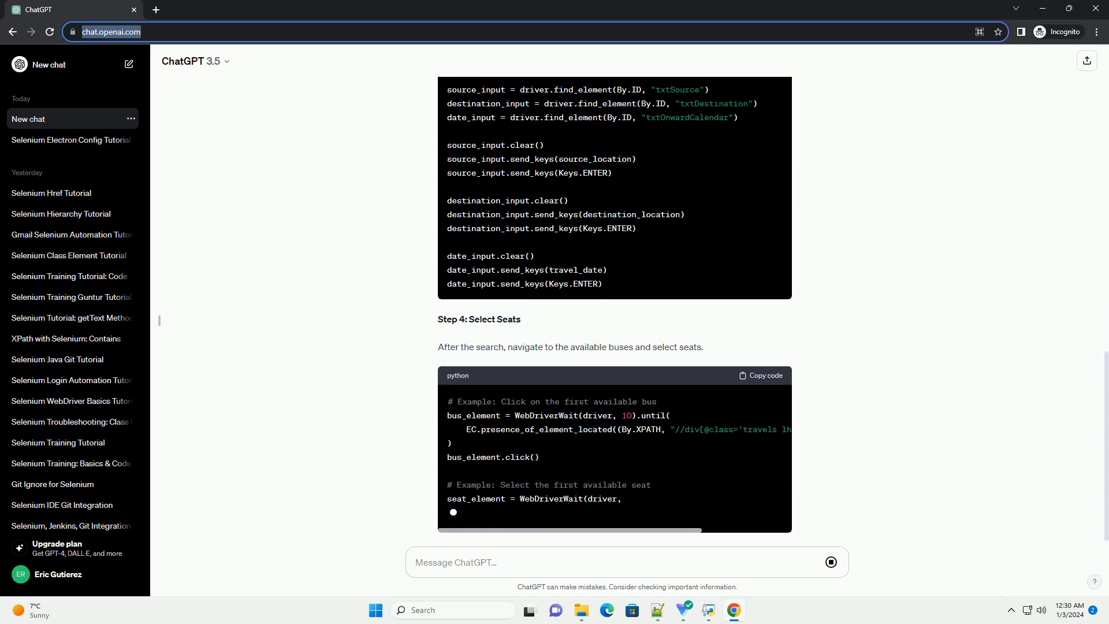
scroll("down", 3)
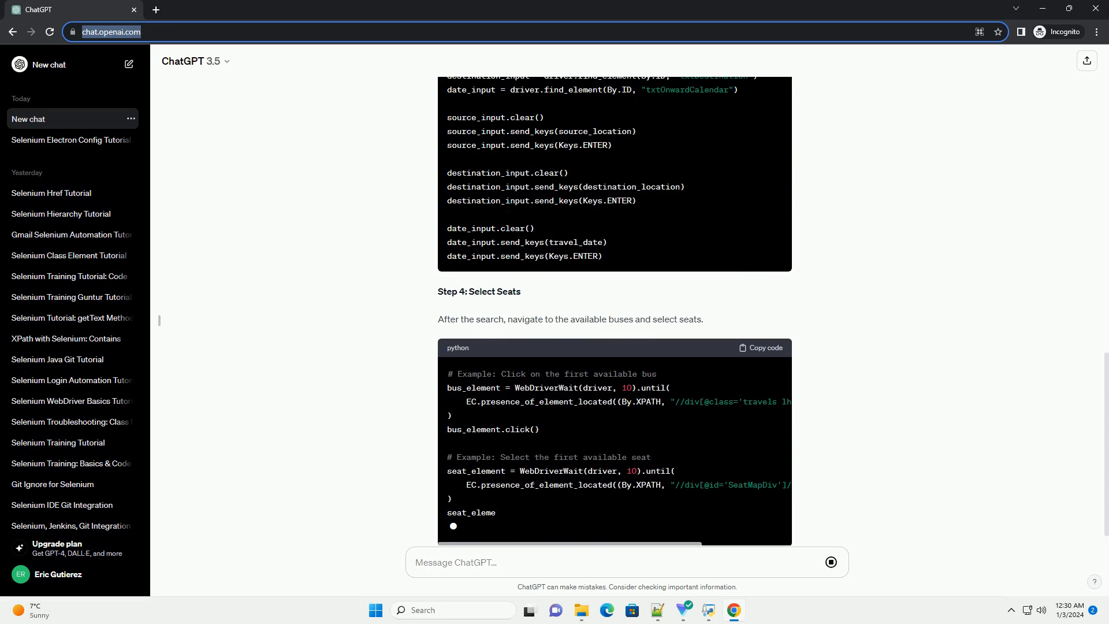
scroll("down", 3)
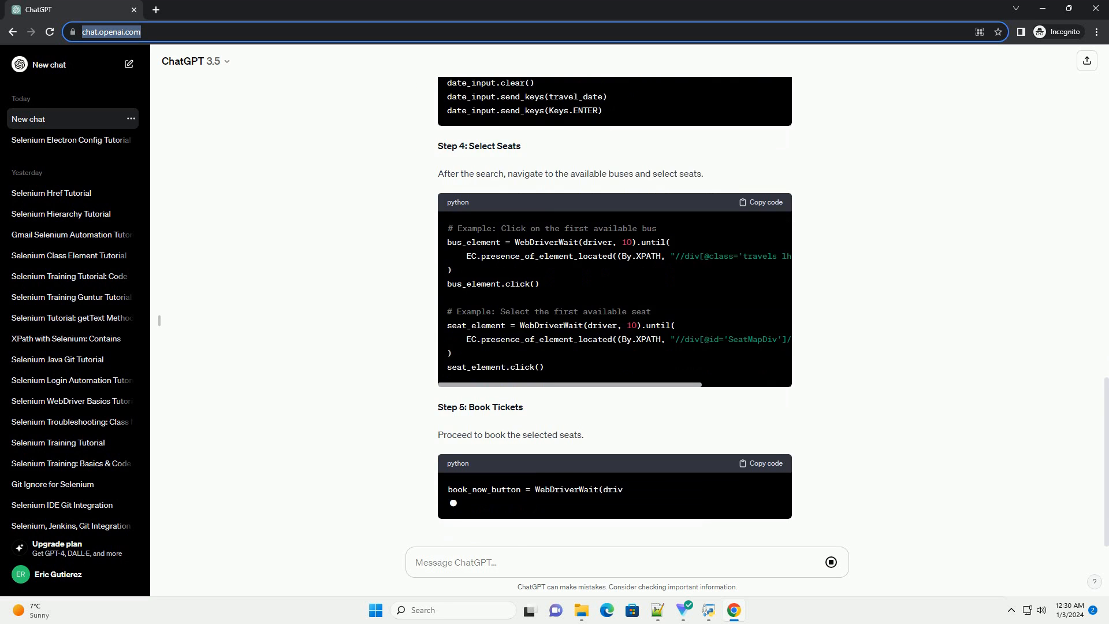
scroll("down", 3)
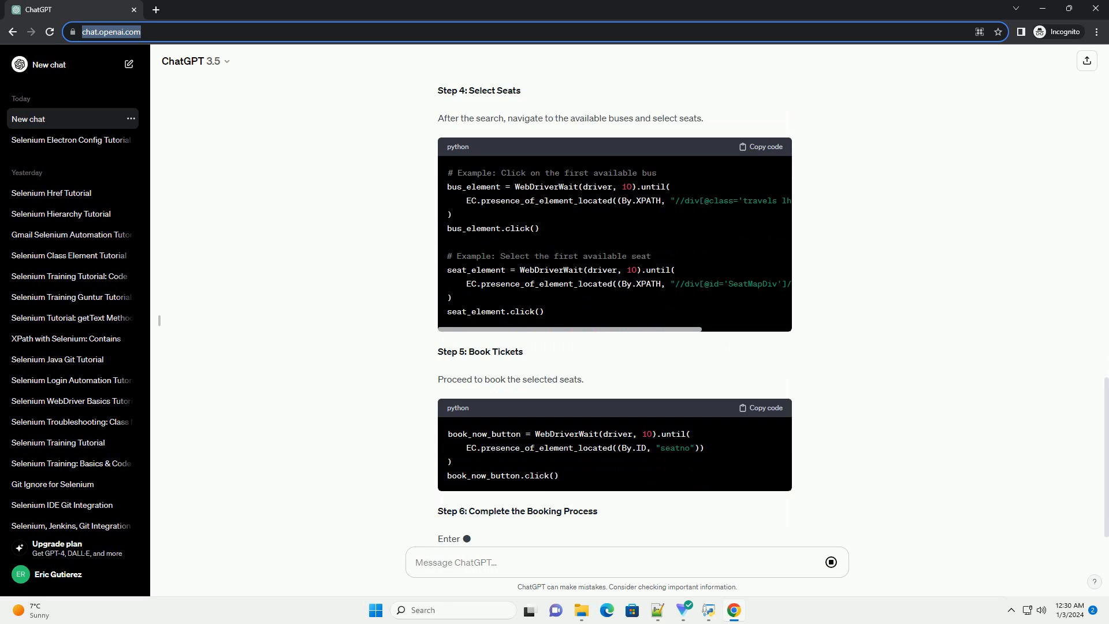
scroll("down", 3)
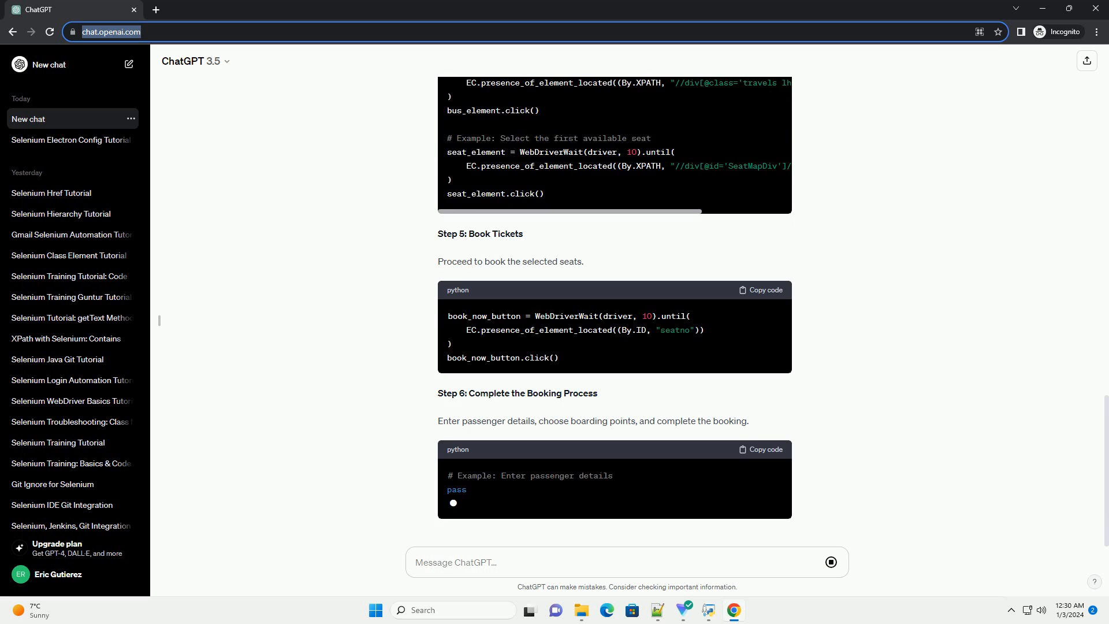
scroll("down", 3)
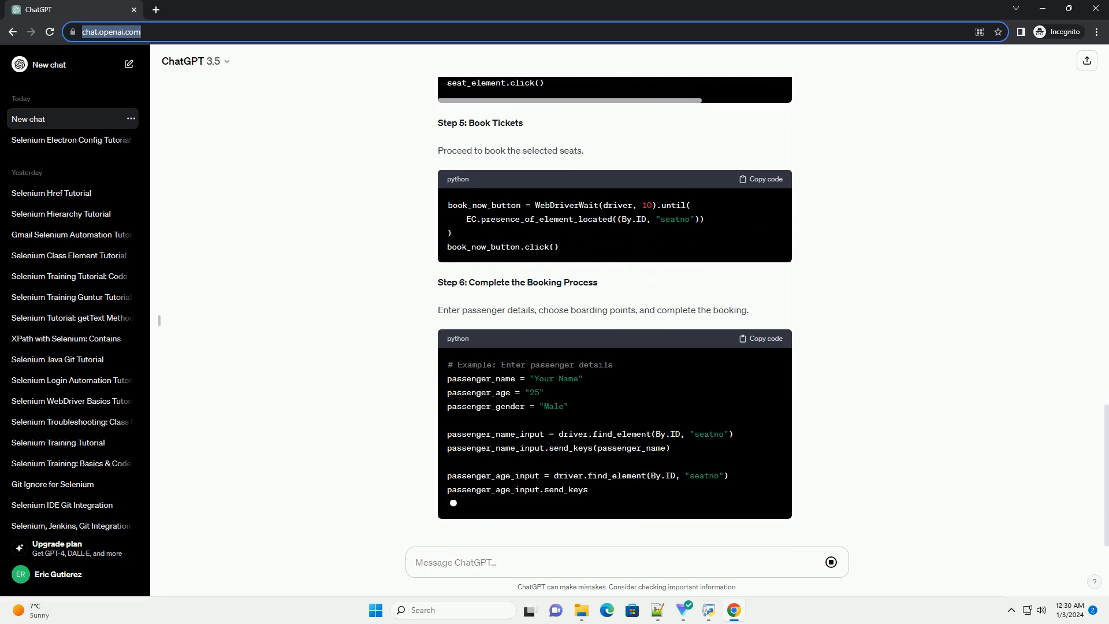
scroll("down", 3)
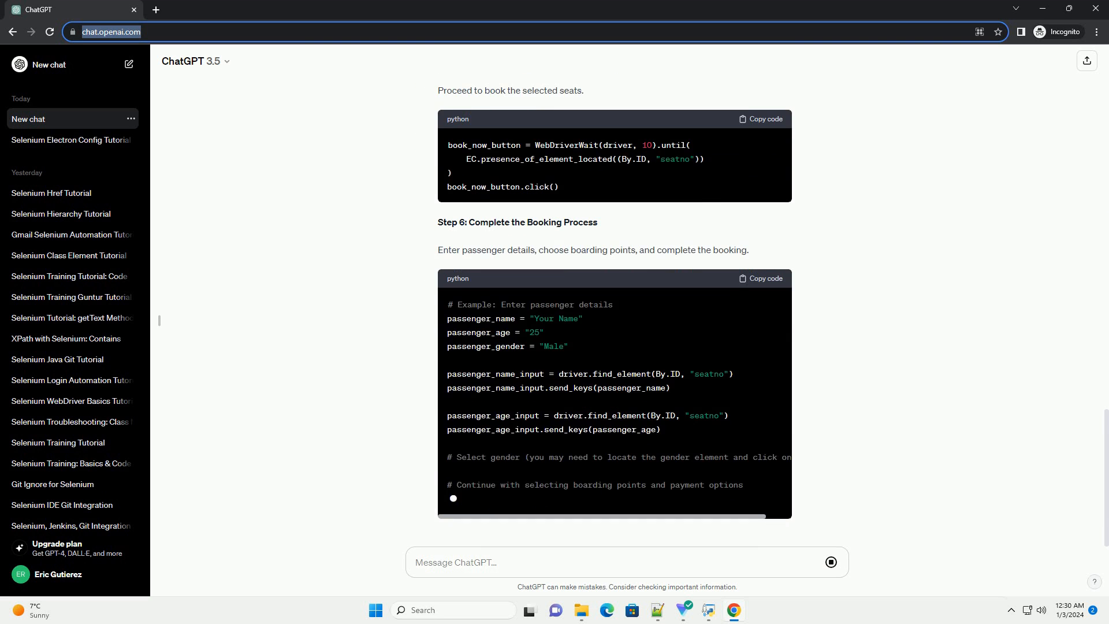
scroll("down", 3)
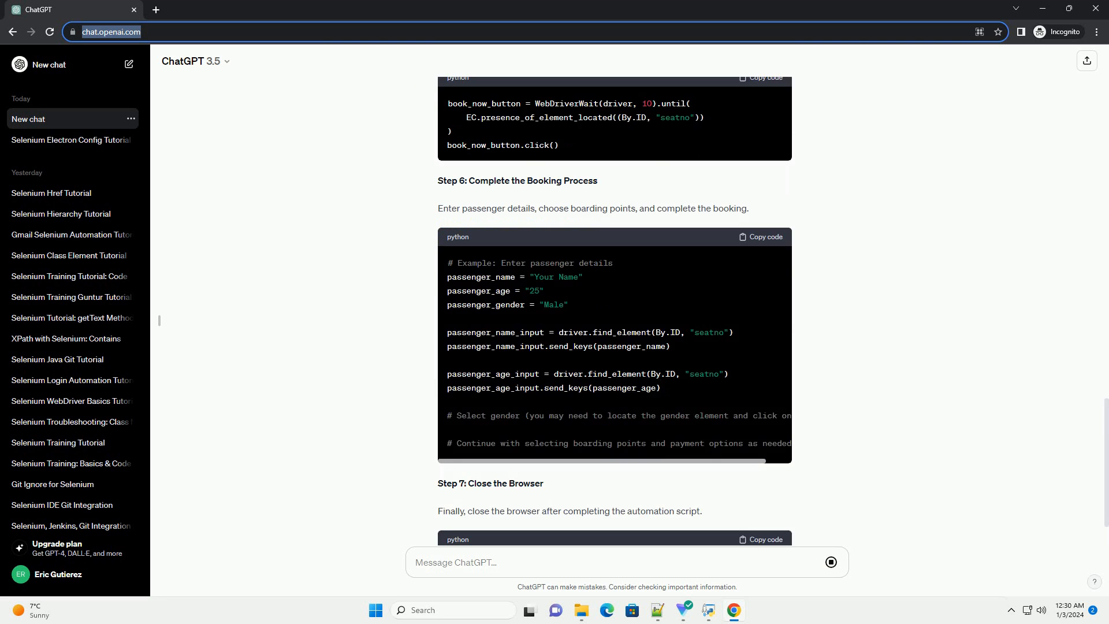
scroll("down", 3)
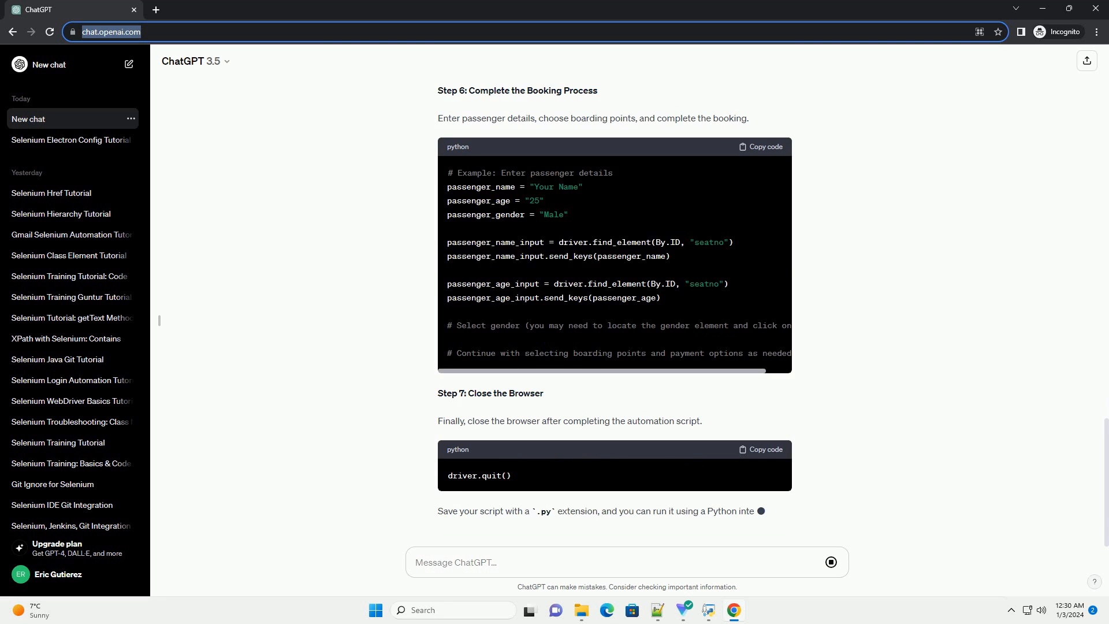
scroll("down", 3)
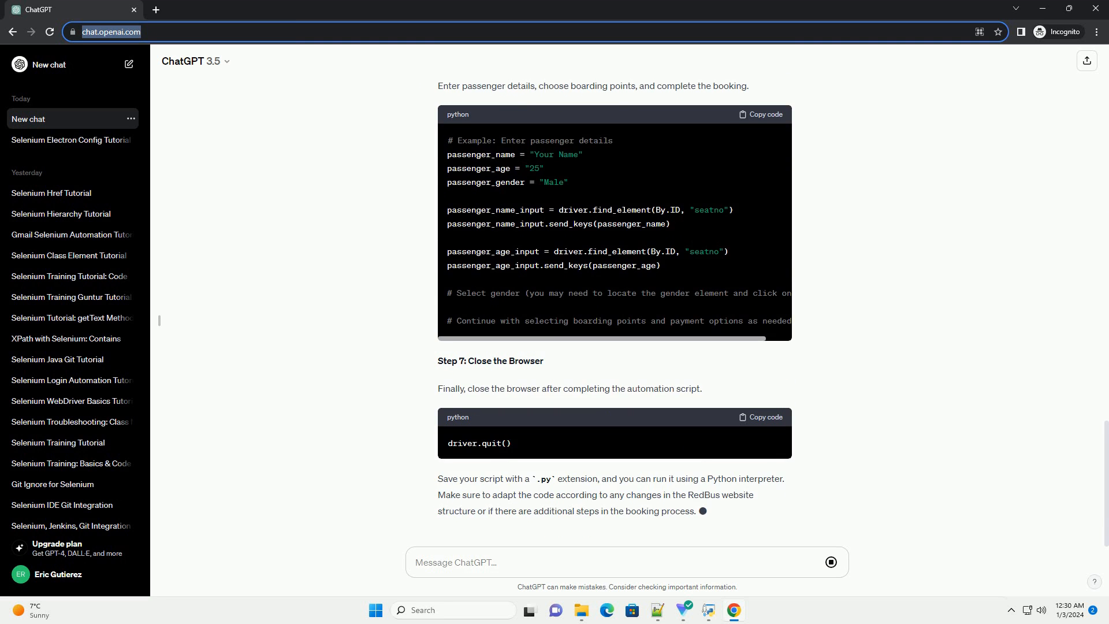